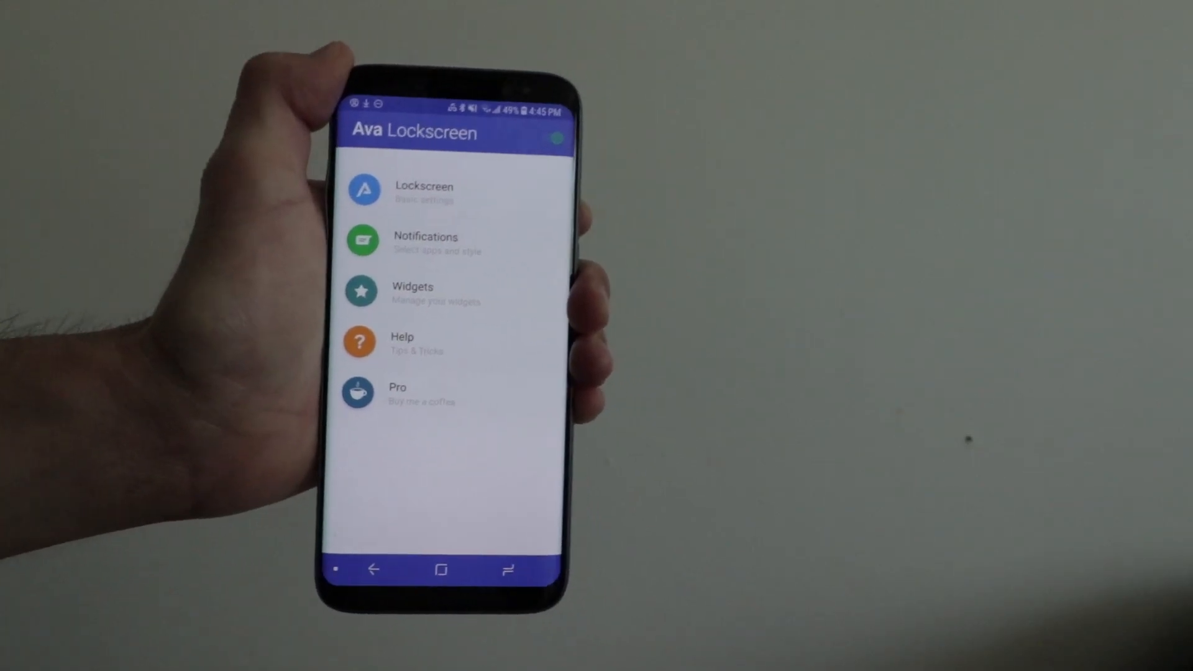
- Enter the Lockscreen section to reach the wallpaper settings
{"action": "left_click", "coordinate": [424, 192]}
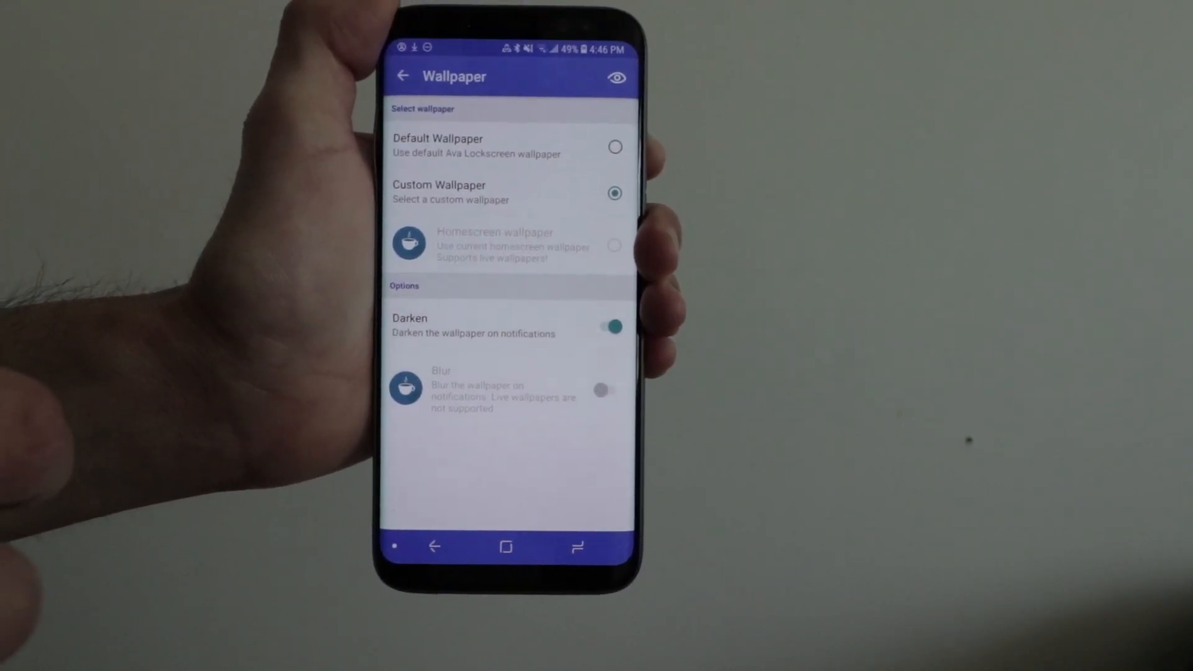
- Return from Wallpaper to the Lockscreen settings list
{"action": "left_click", "coordinate": [404, 75]}
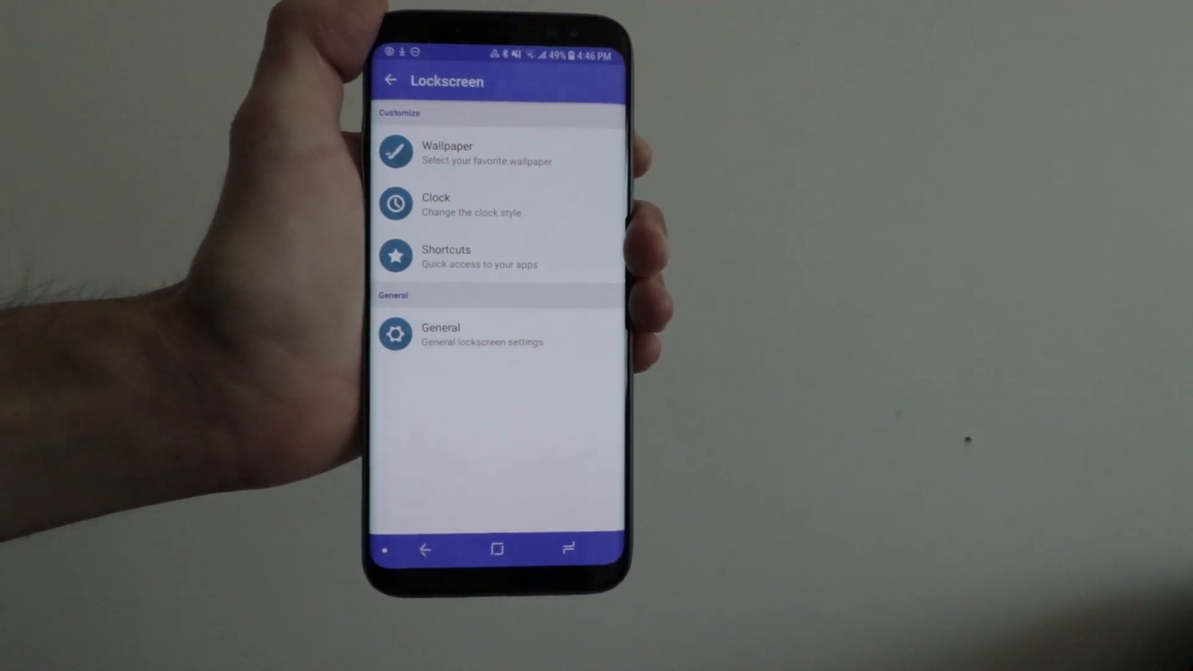
- Return to the main menu to reach the Notifications settings
{"action": "left_click", "coordinate": [447, 255]}
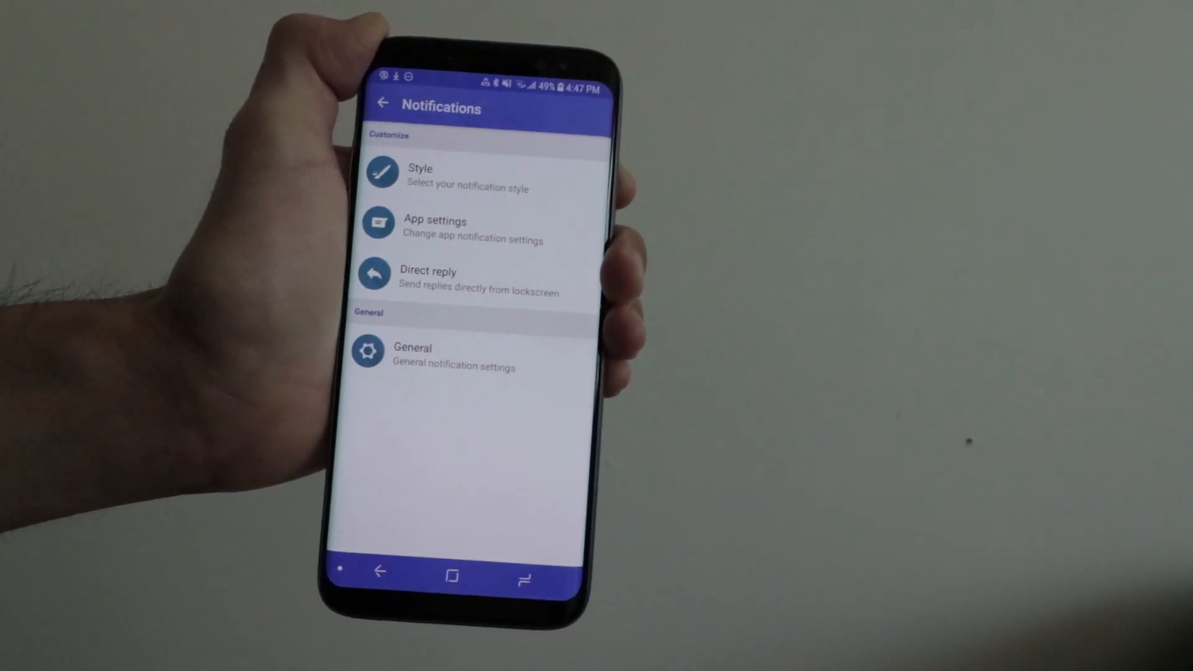
- Preview the Alpha notification style, keep Oreo, and return to the Notifications list
{"action": "left_click", "coordinate": [421, 175]}
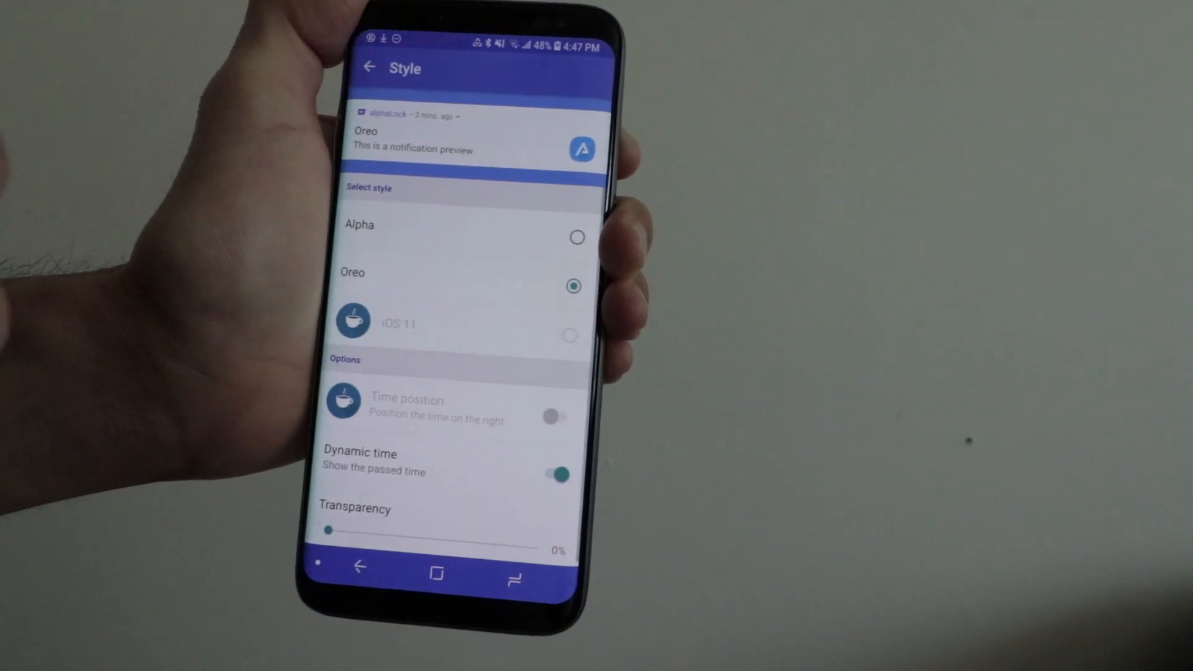
{"action": "left_click", "coordinate": [575, 237]}
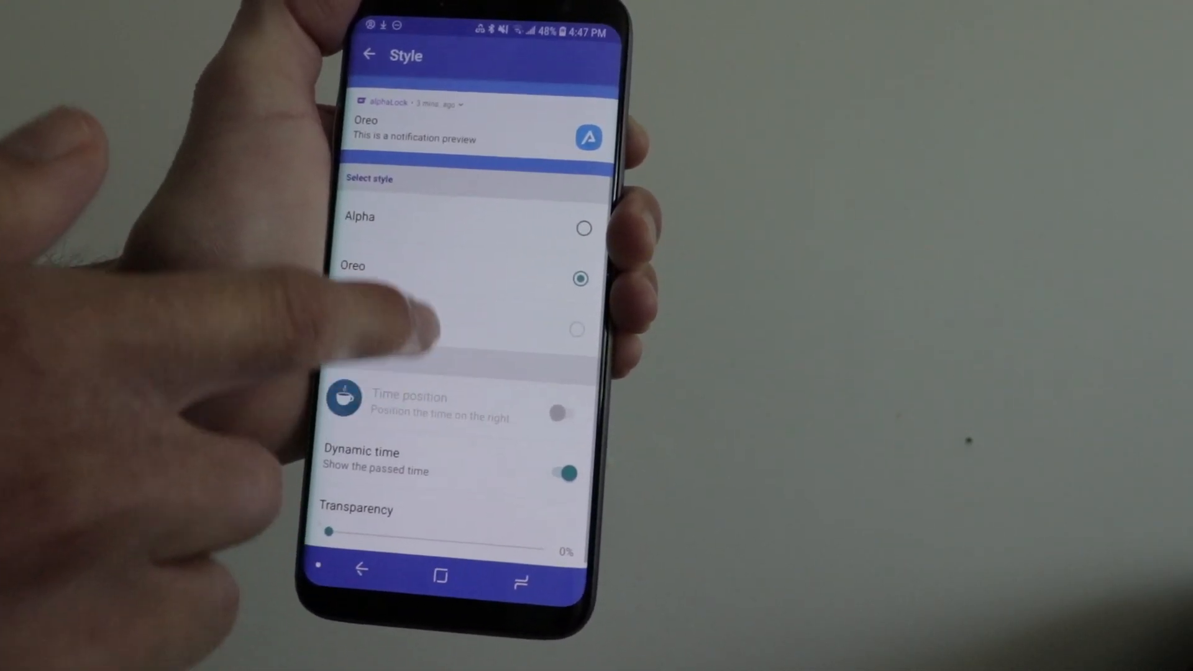
{"action": "left_click", "coordinate": [581, 228]}
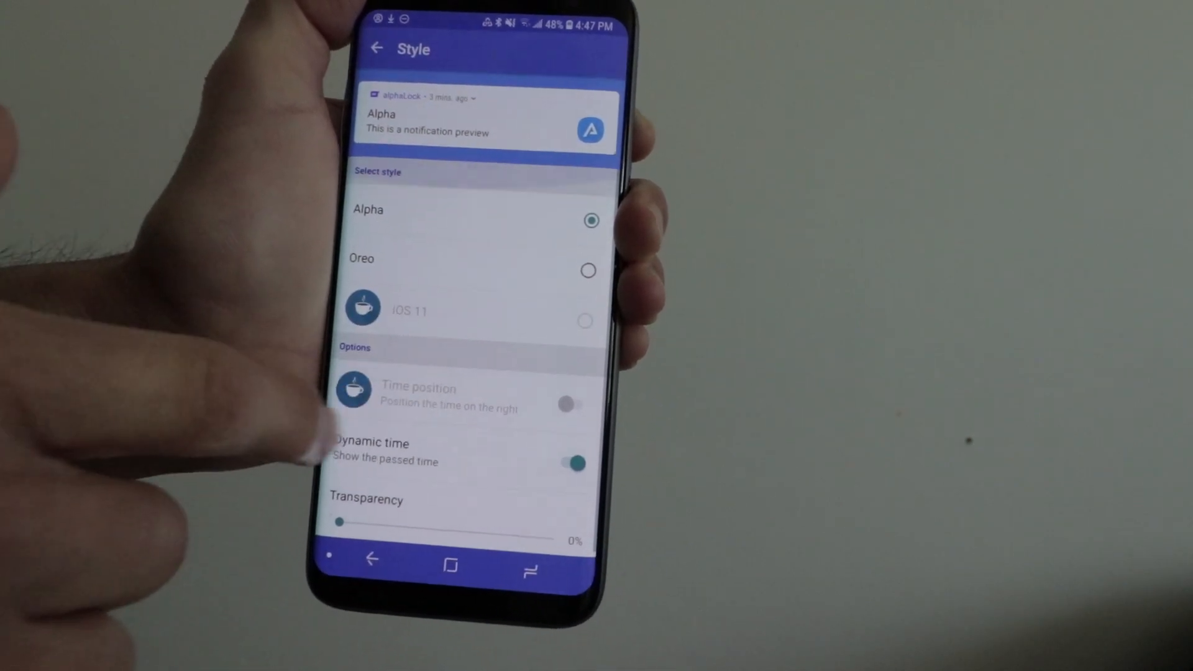
{"action": "left_click", "coordinate": [588, 270]}
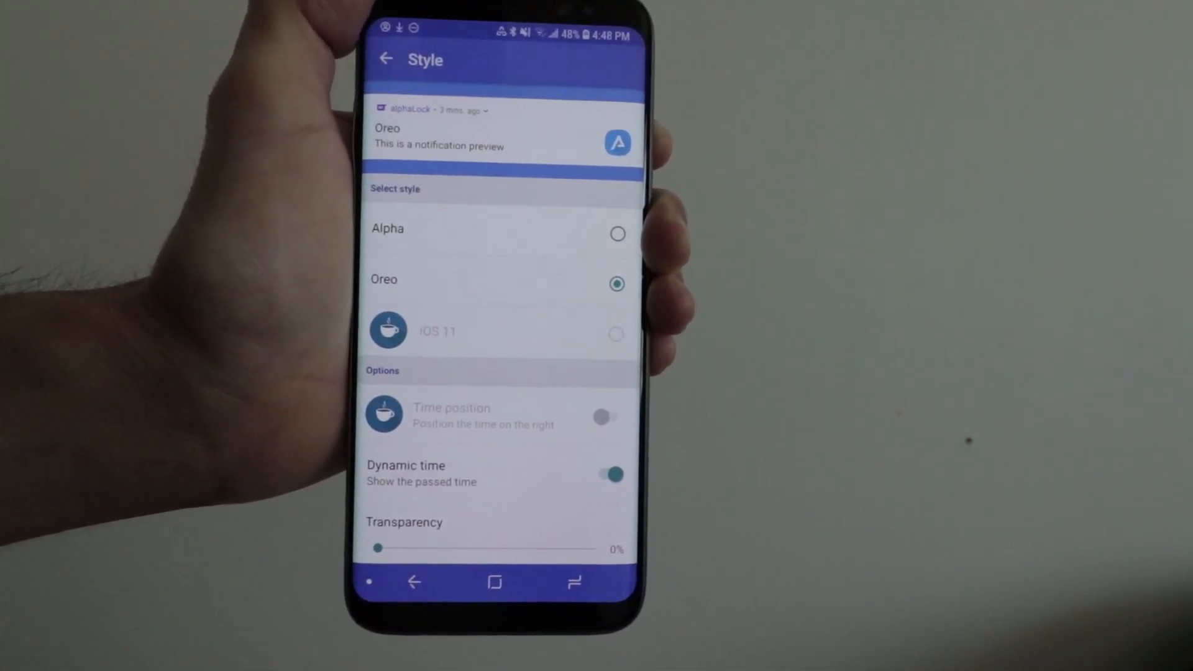
{"action": "left_click", "coordinate": [385, 60]}
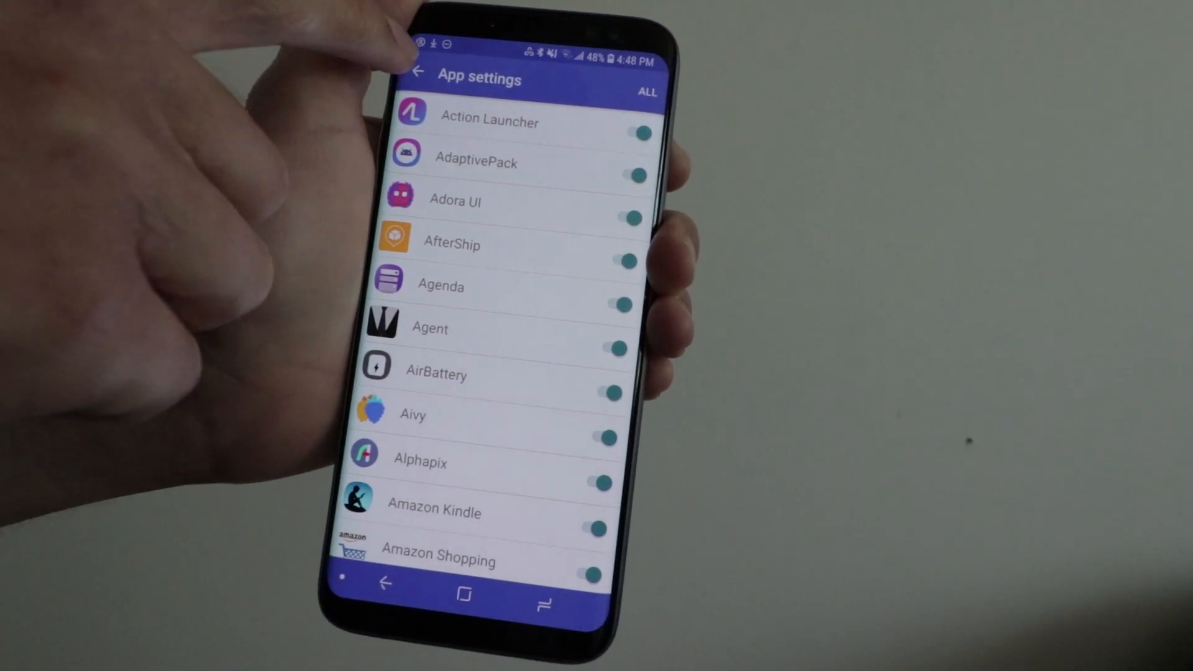
{"action": "left_click", "coordinate": [418, 71]}
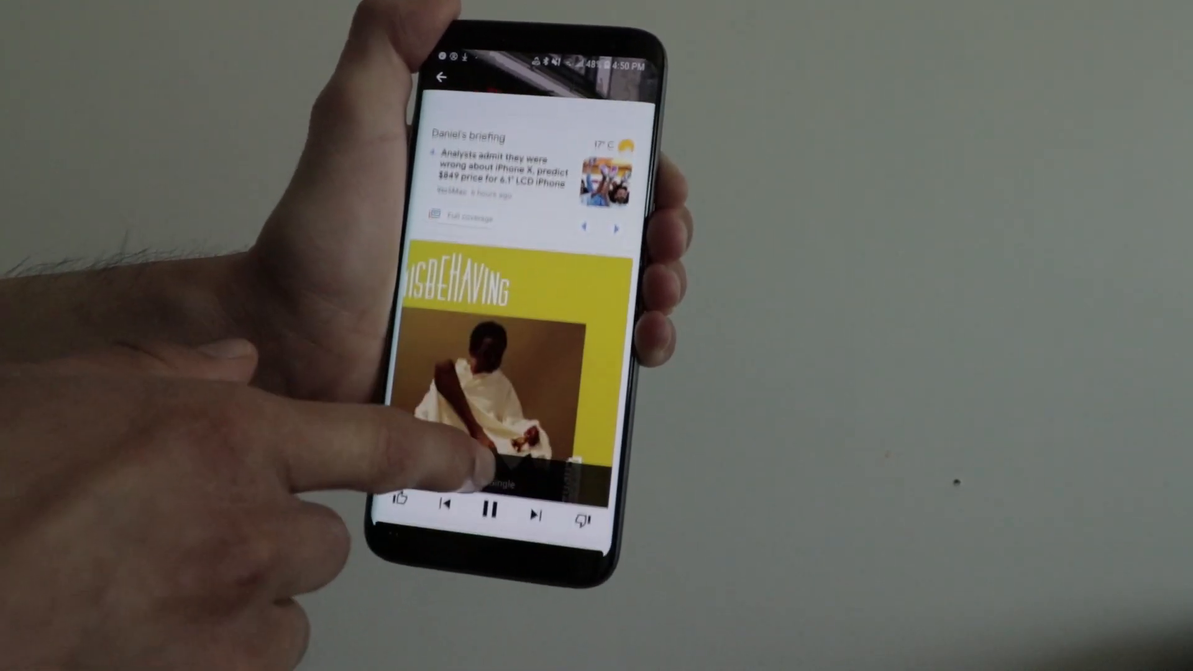
- Scroll the widget panel to the music player and Sep 8 calendar events
{"action": "scroll", "scroll_direction": "up", "scroll_amount": 3}
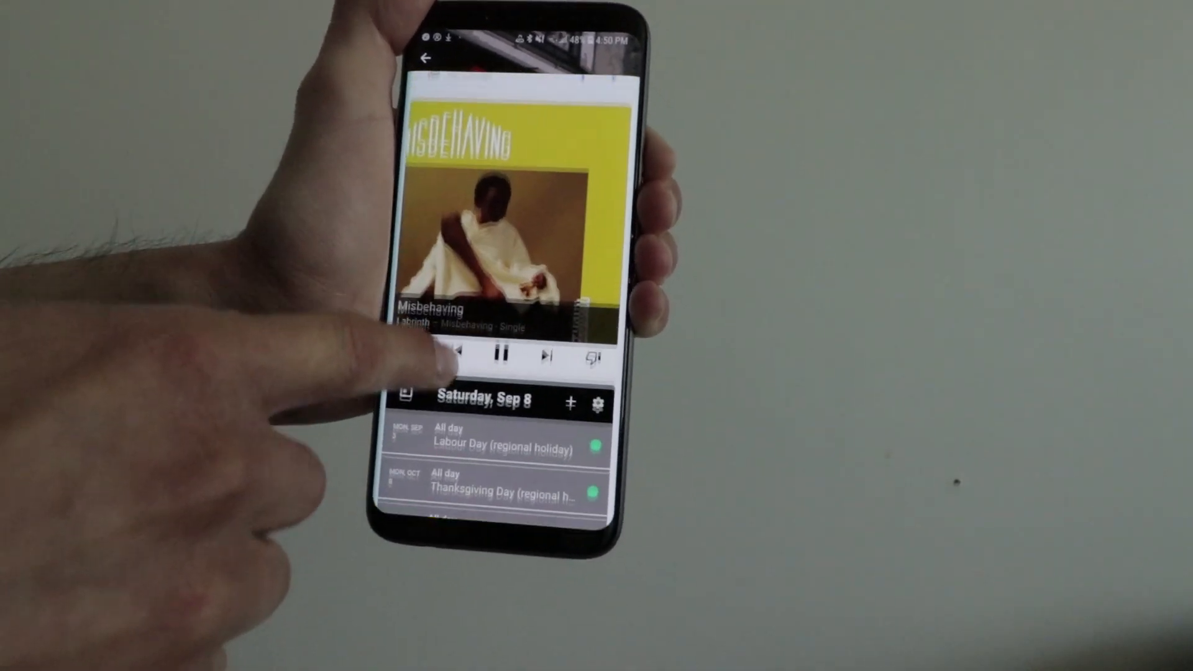